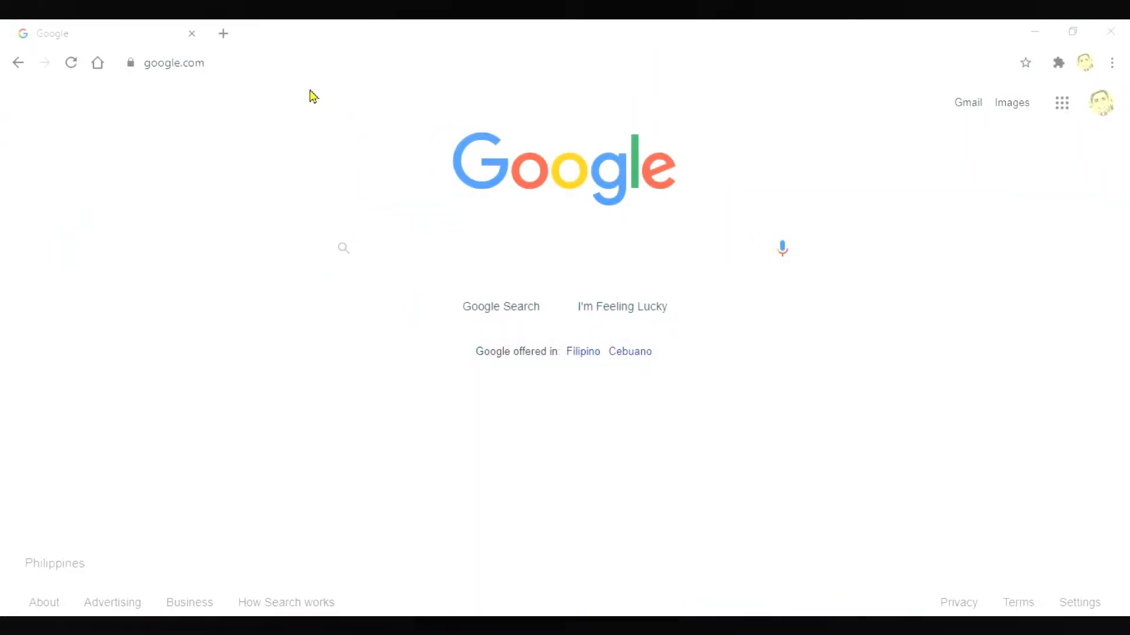
# Load the printer's Web Config page at 192.168.4.40 in Chrome.
pyautogui.click(173, 62)
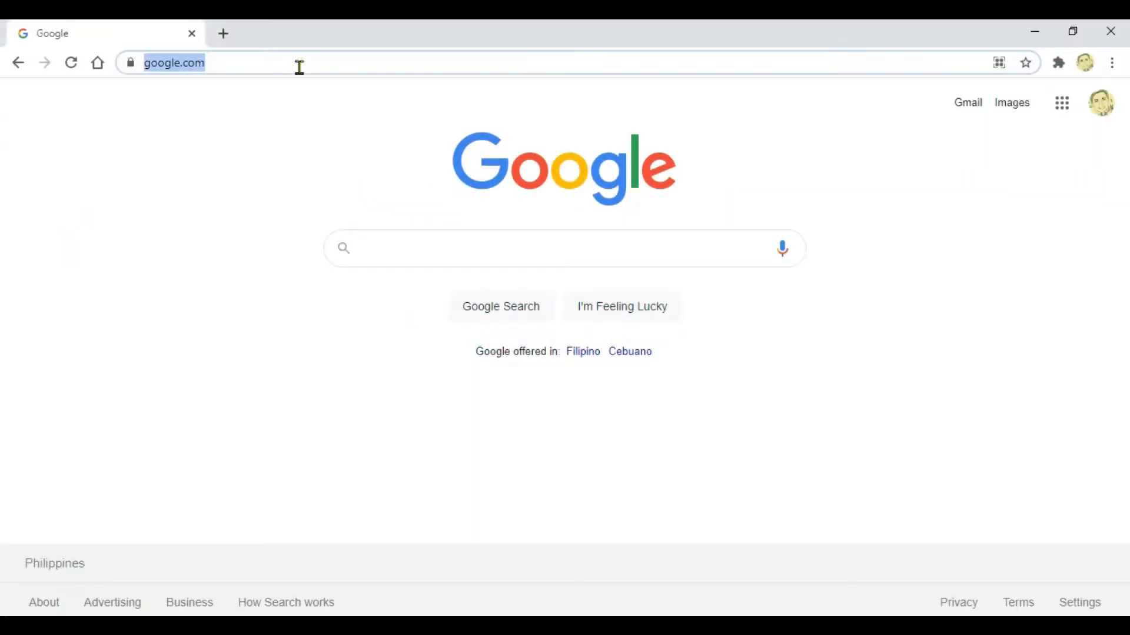
pyautogui.write('192.168.4.40/PRESENTATION/ADVANCED/COMMON/TOP')
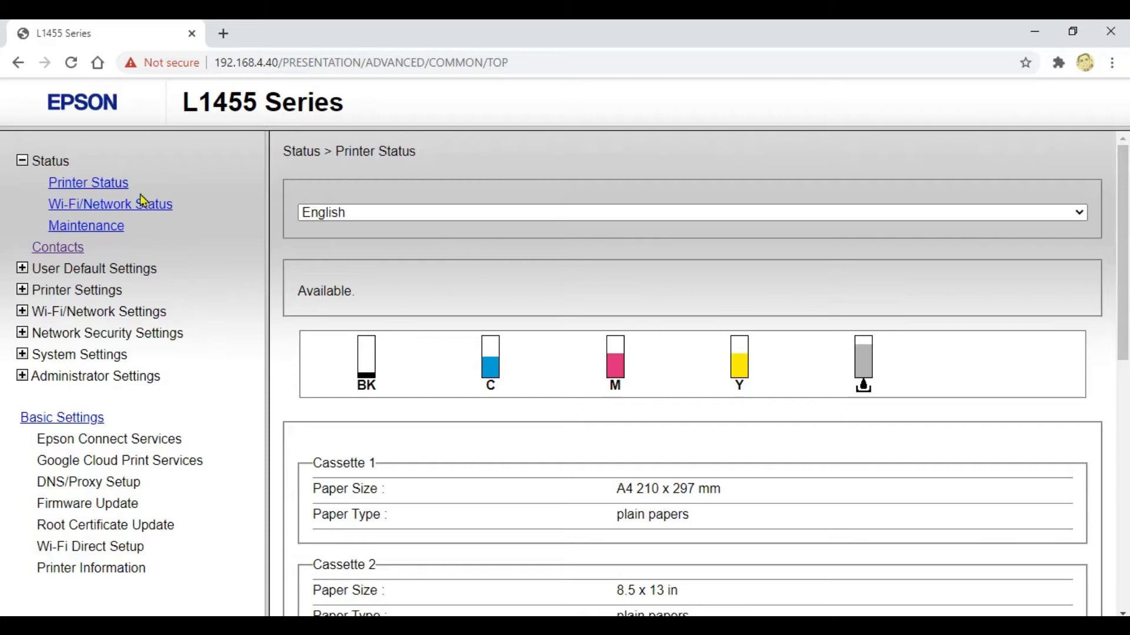
# Begin adding contact 1 from the Contacts list with type Network Folder (SMB).
pyautogui.click(57, 246)
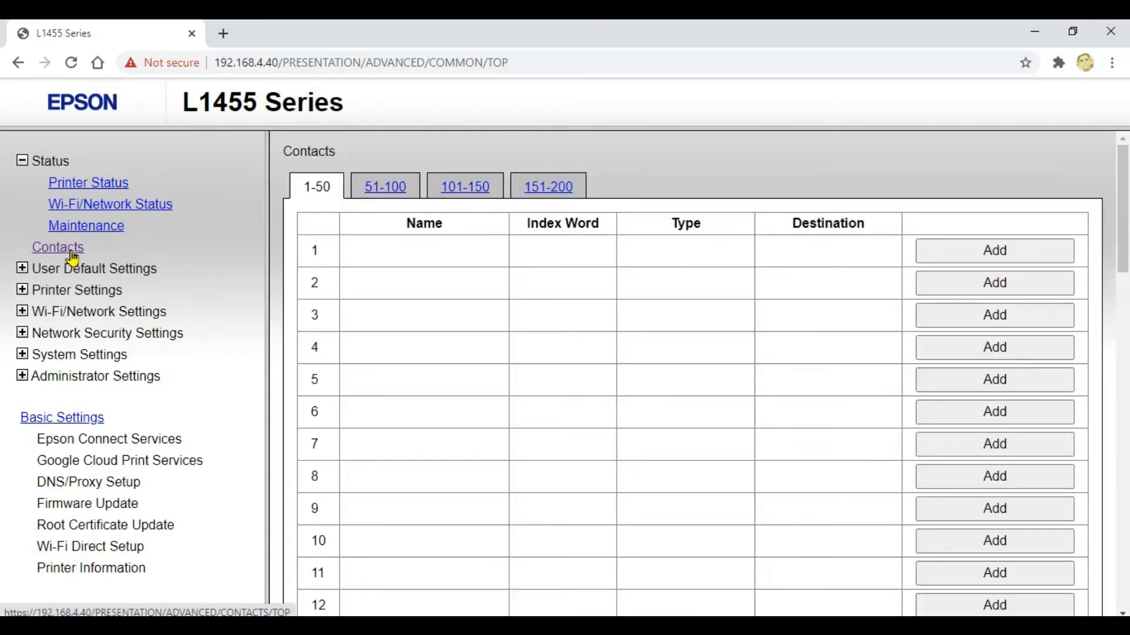
pyautogui.moveTo(993, 249)
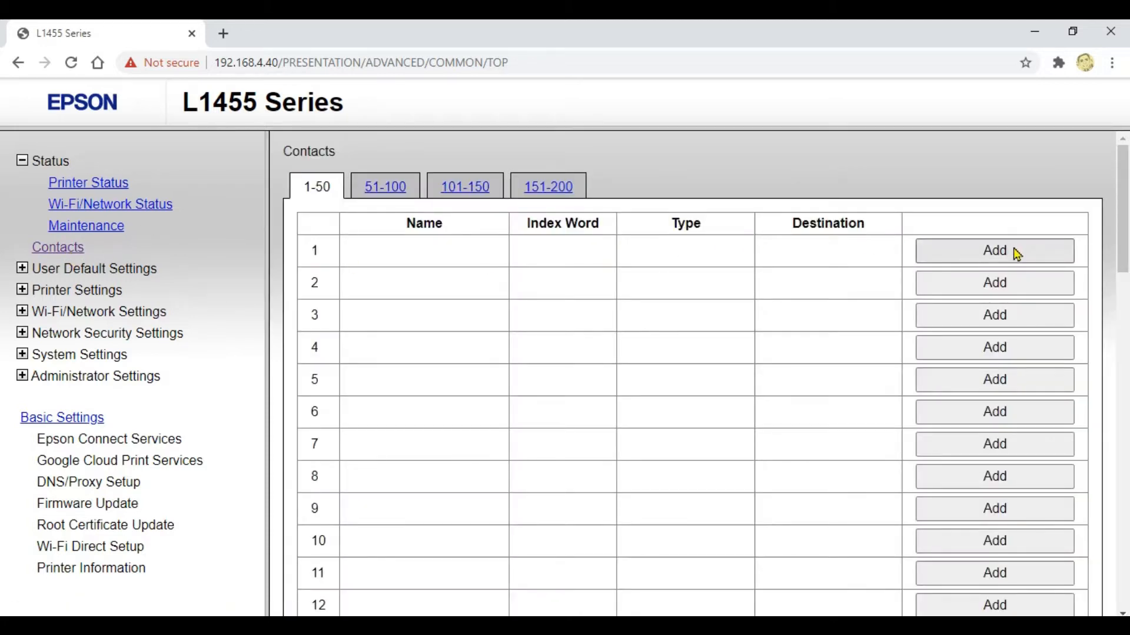
pyautogui.click(993, 250)
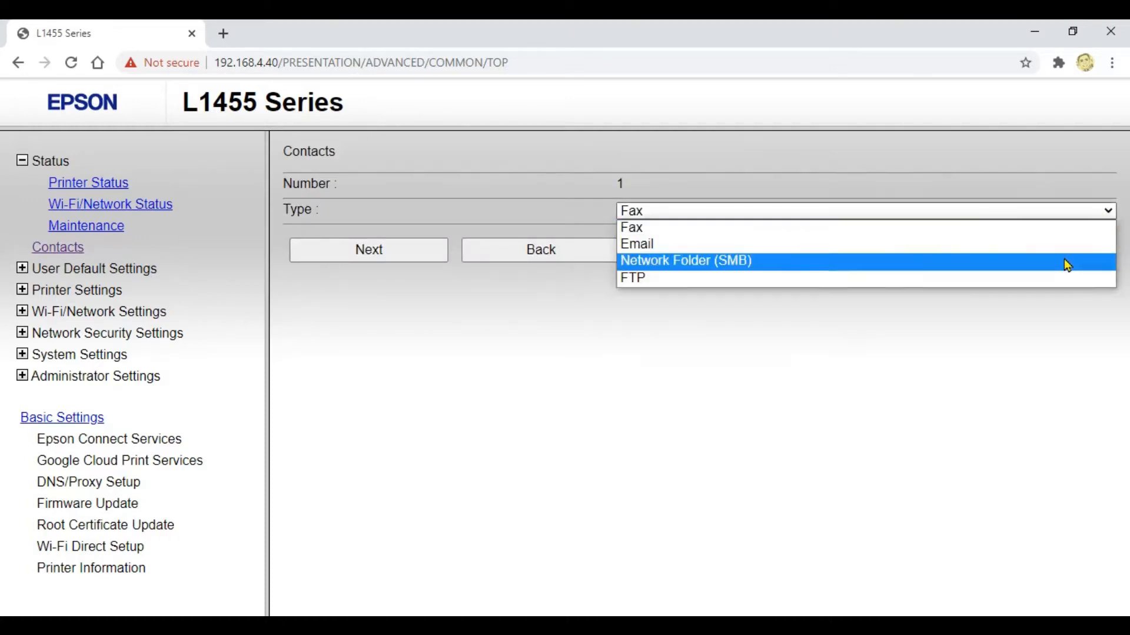
pyautogui.click(685, 260)
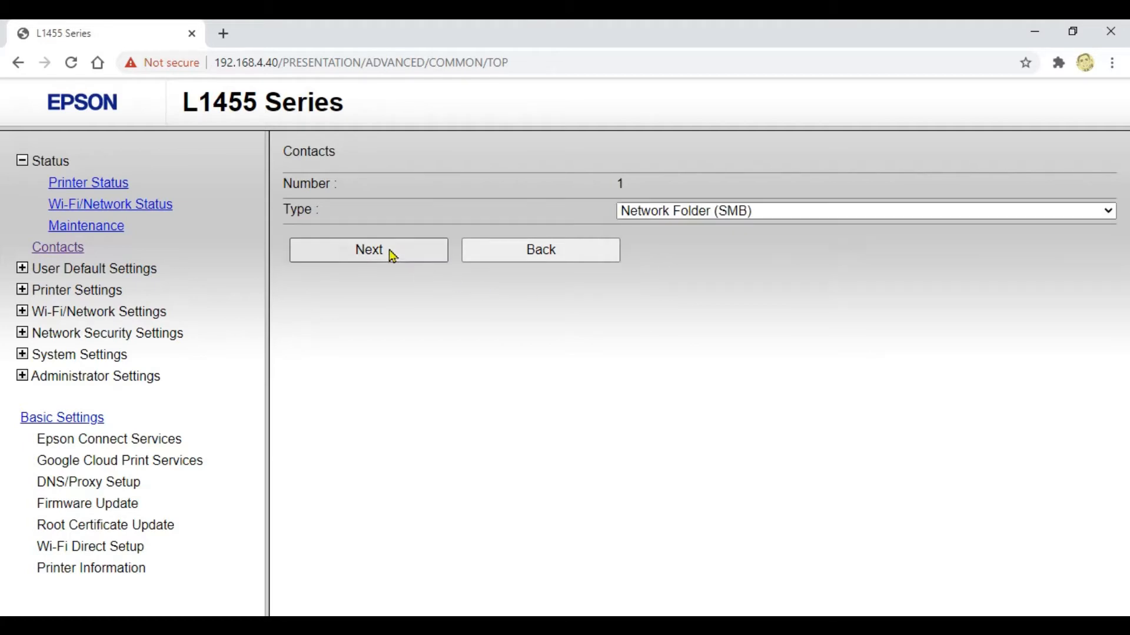
pyautogui.click(369, 249)
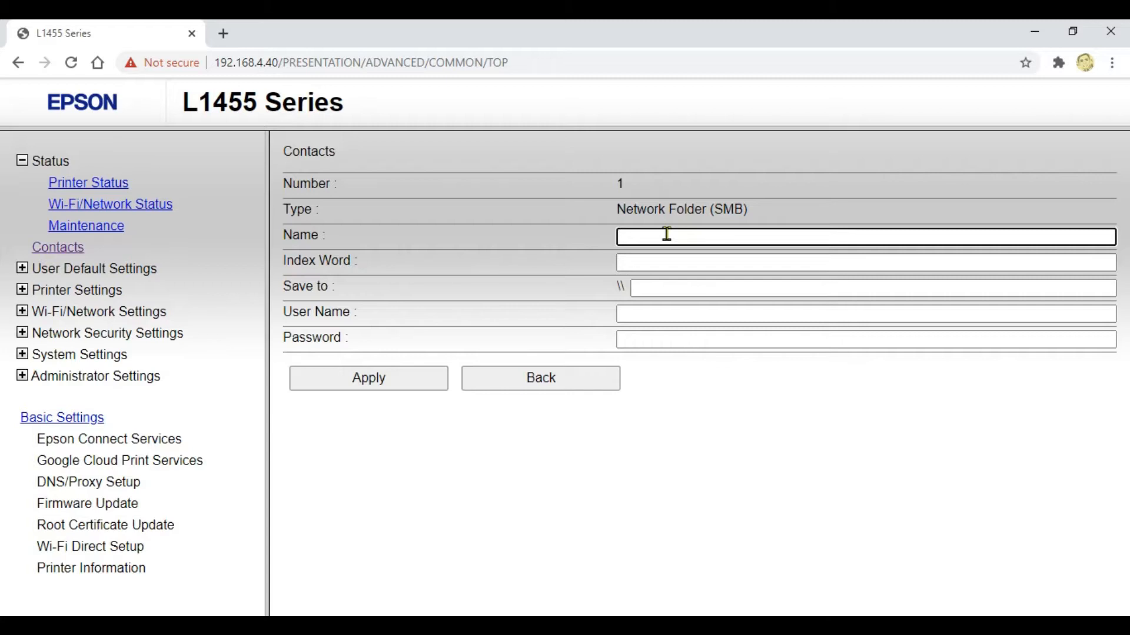
# Name the contact 'Send to ICT folder' with index word ICT.
pyautogui.write('S')
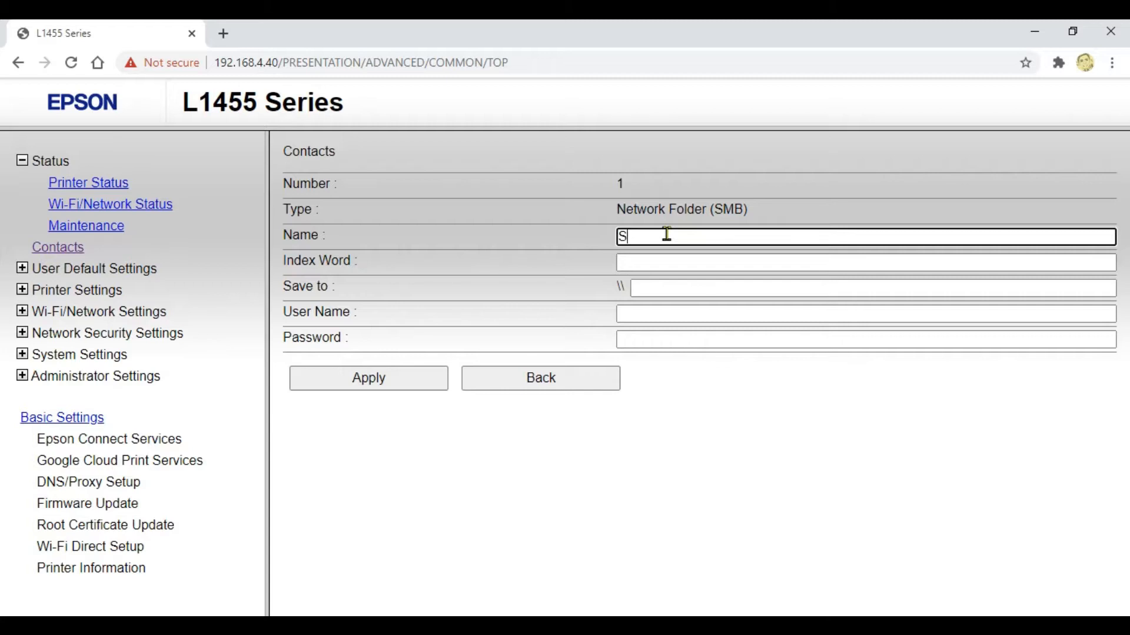
pyautogui.write('end to')
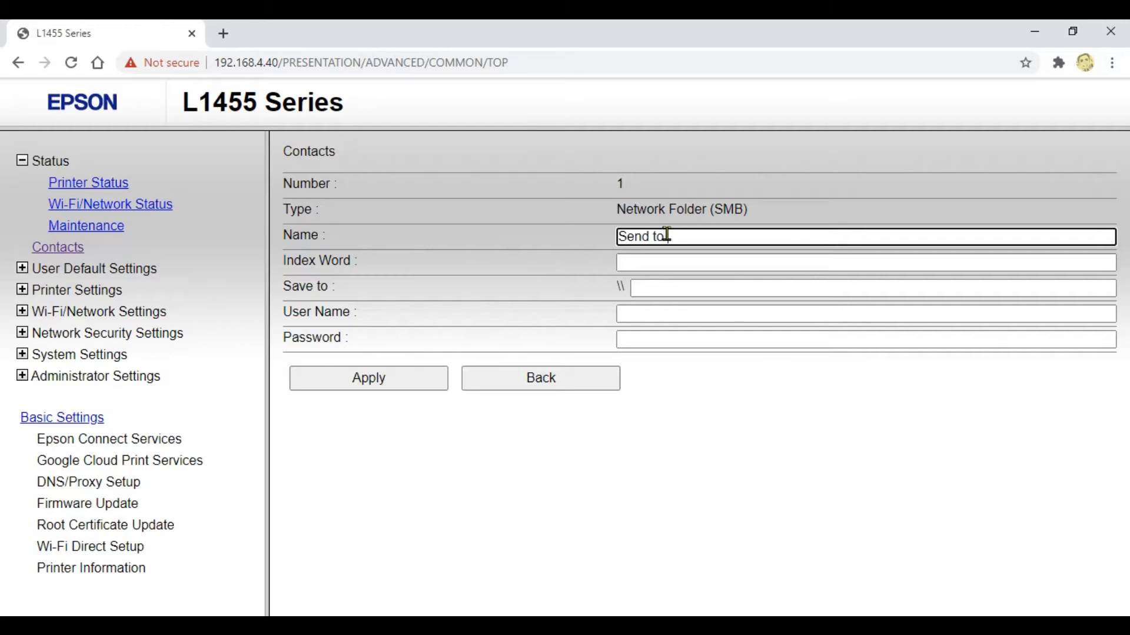
pyautogui.write('ICT fo')
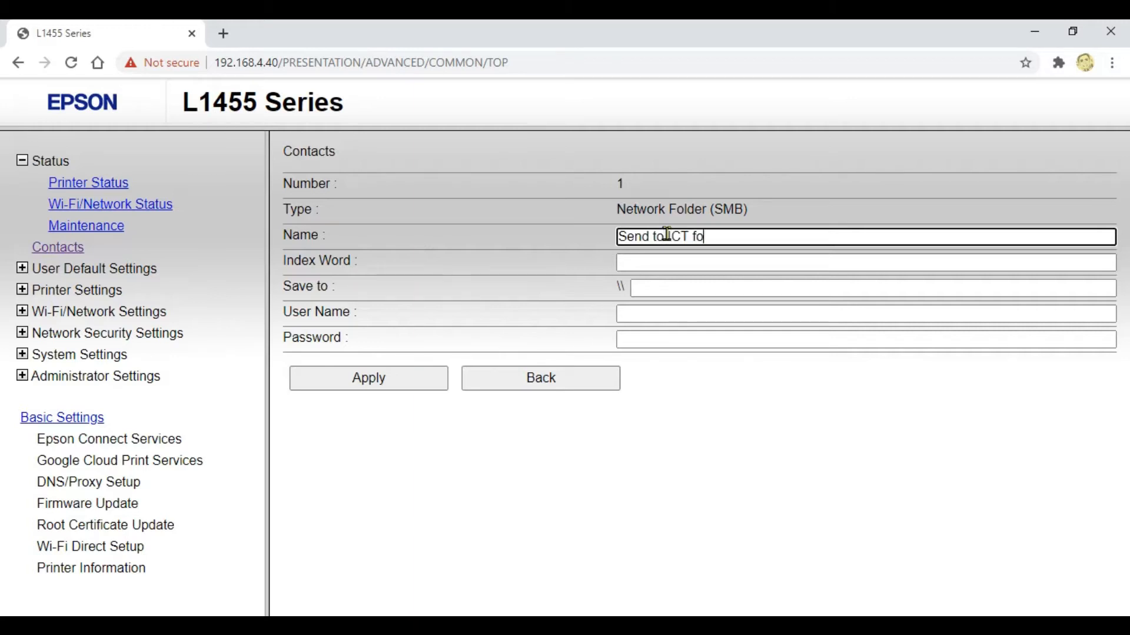
pyautogui.write('lder')
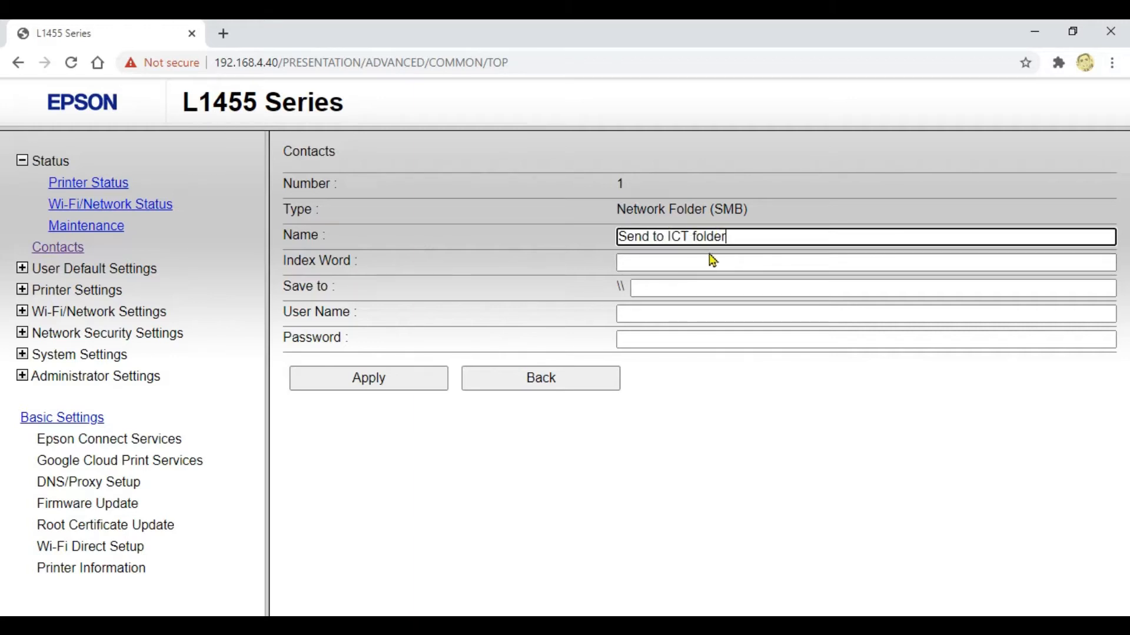
pyautogui.click(863, 261)
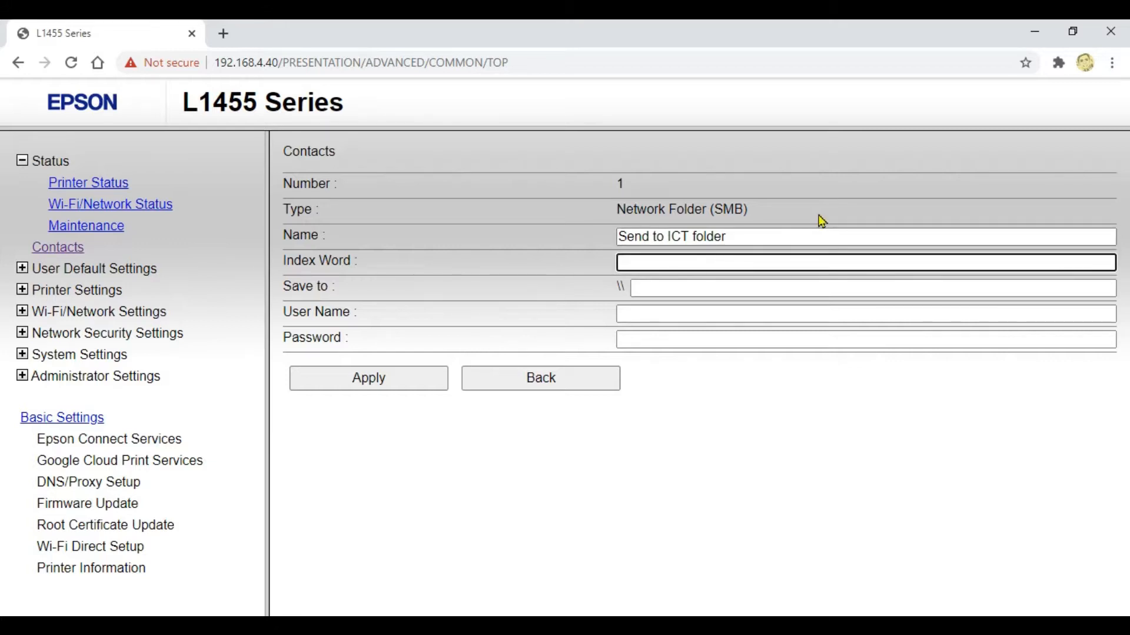
pyautogui.write('ICT')
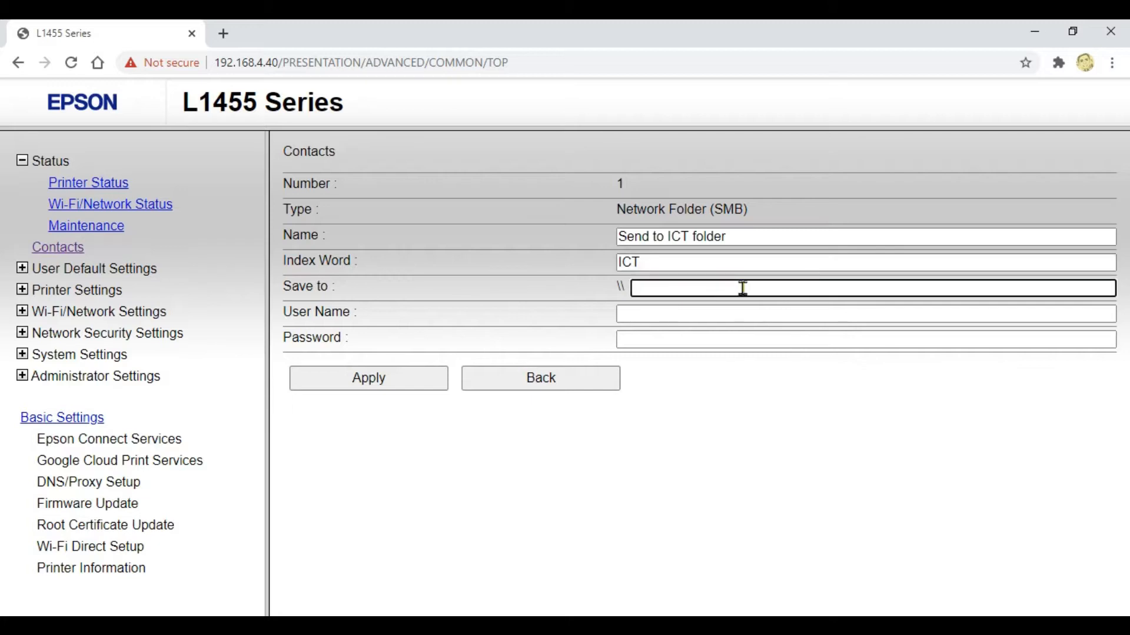
# Set the save path to \\192.168.7.9\ict_scan with user admin and its password.
pyautogui.write('192.168.7.')
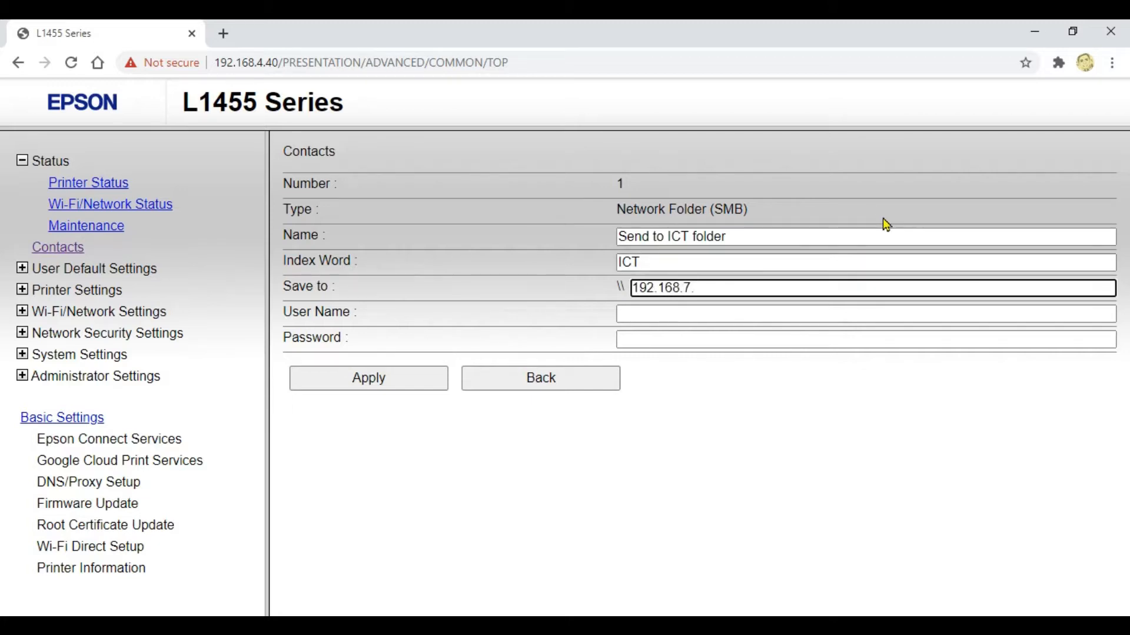
pyautogui.write('9')
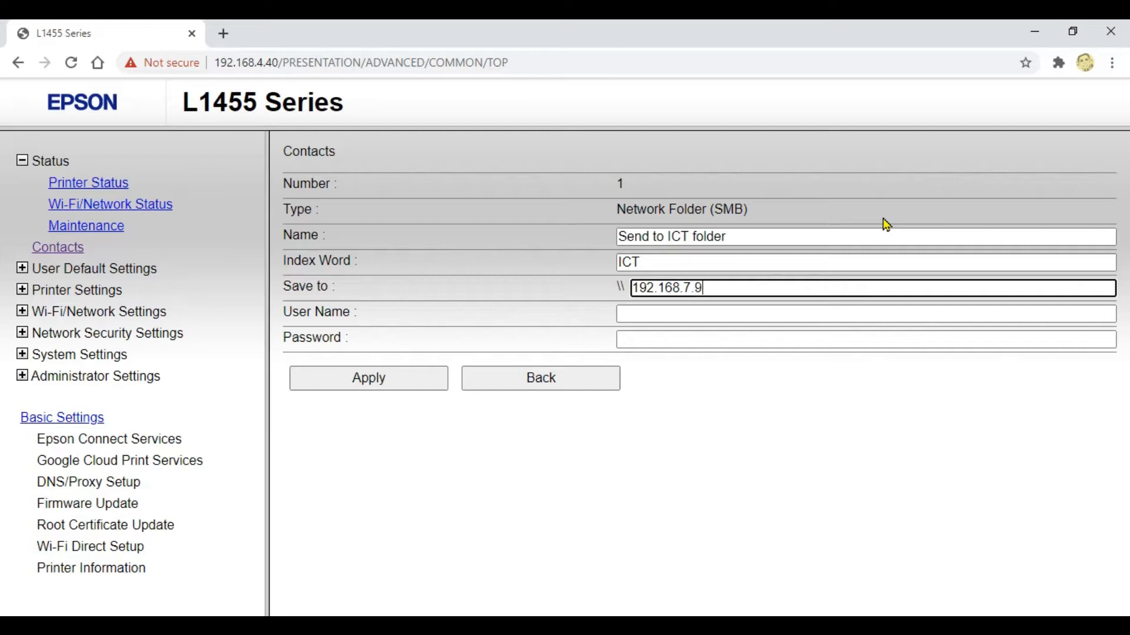
pyautogui.write('\\i')
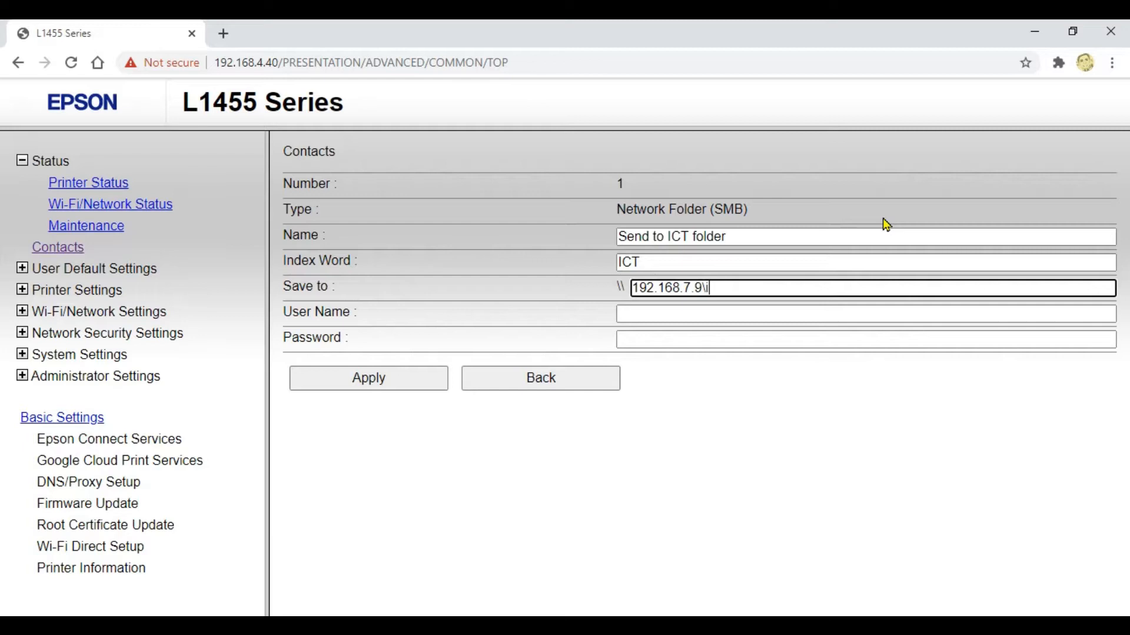
pyautogui.write('ct_scan')
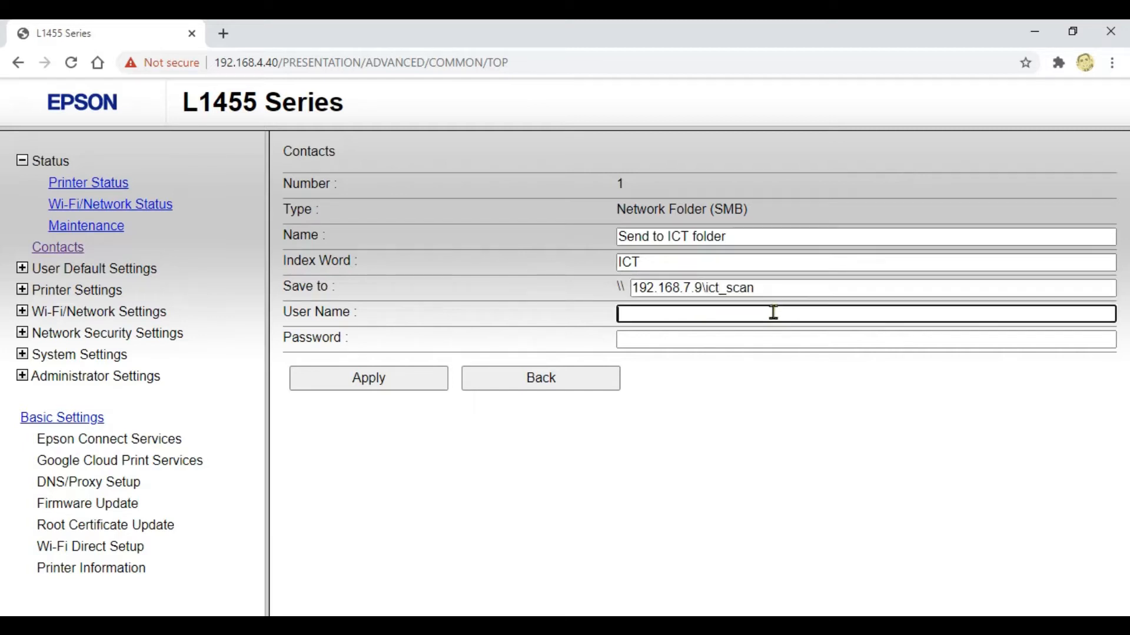
pyautogui.write('admin')
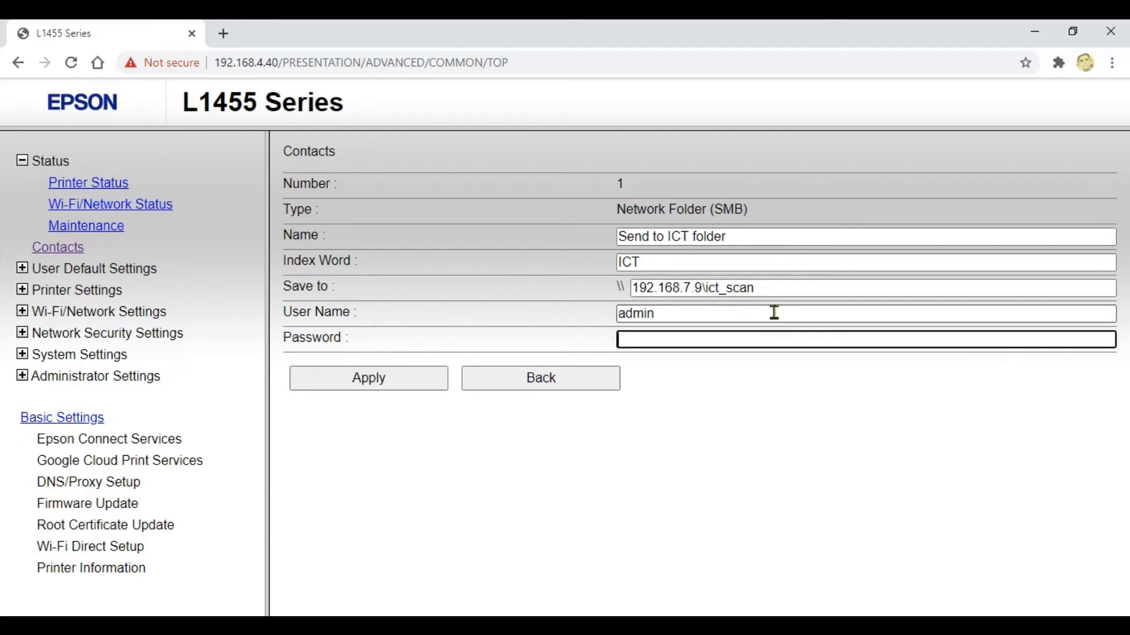
pyautogui.write('•')
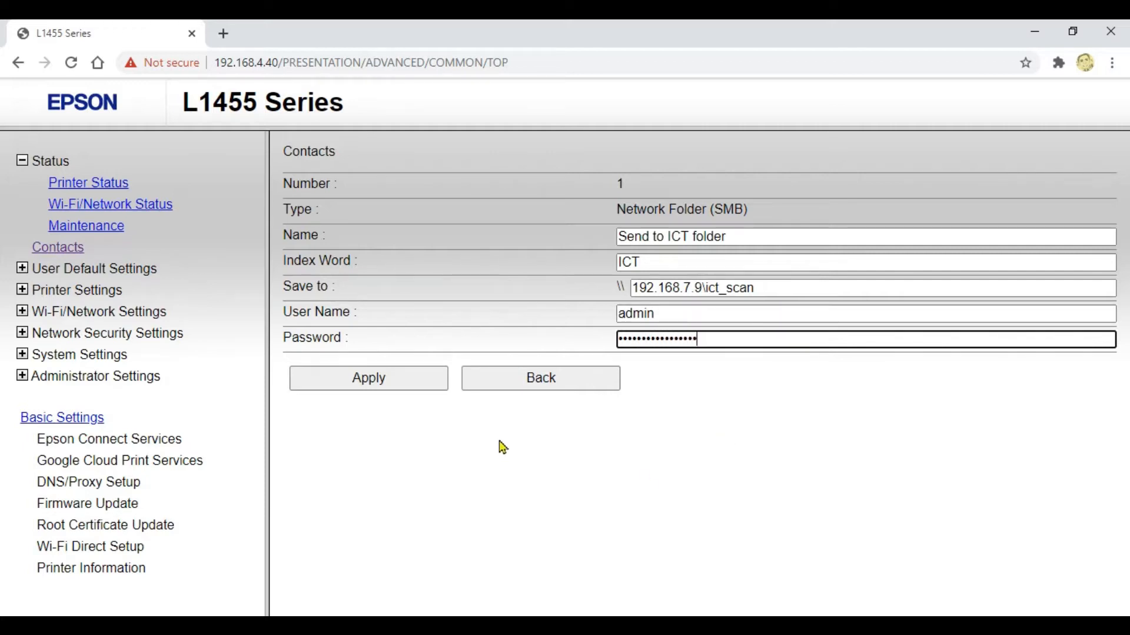
# Apply the contact and confirm entry 1 'Send to ICT folder' appears in the Contacts list.
pyautogui.click(368, 378)
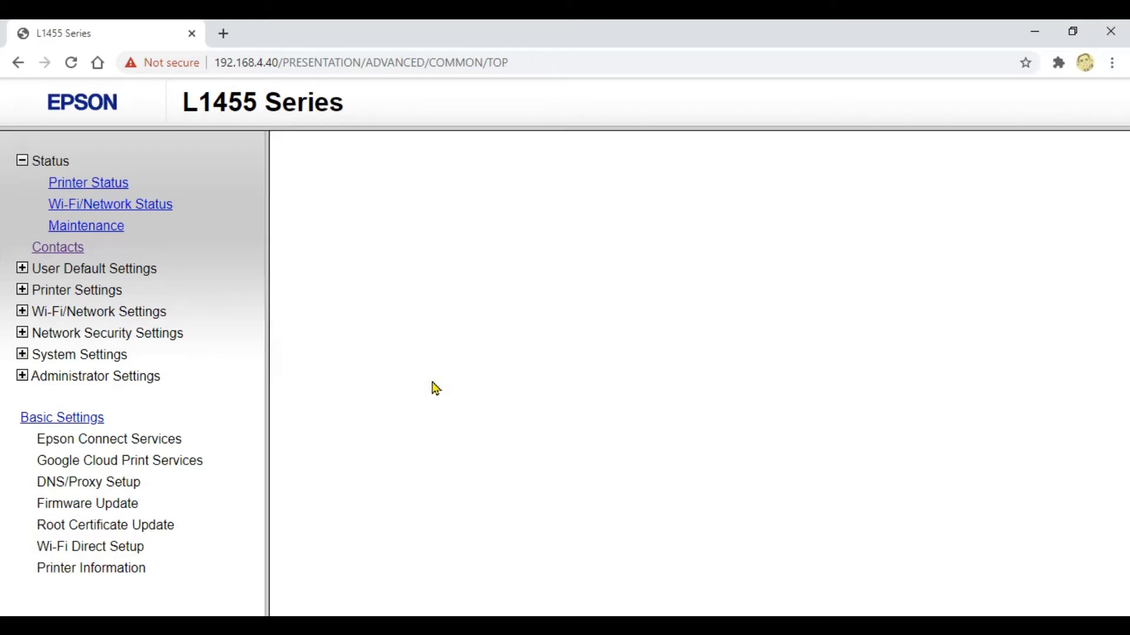
pyautogui.click(57, 246)
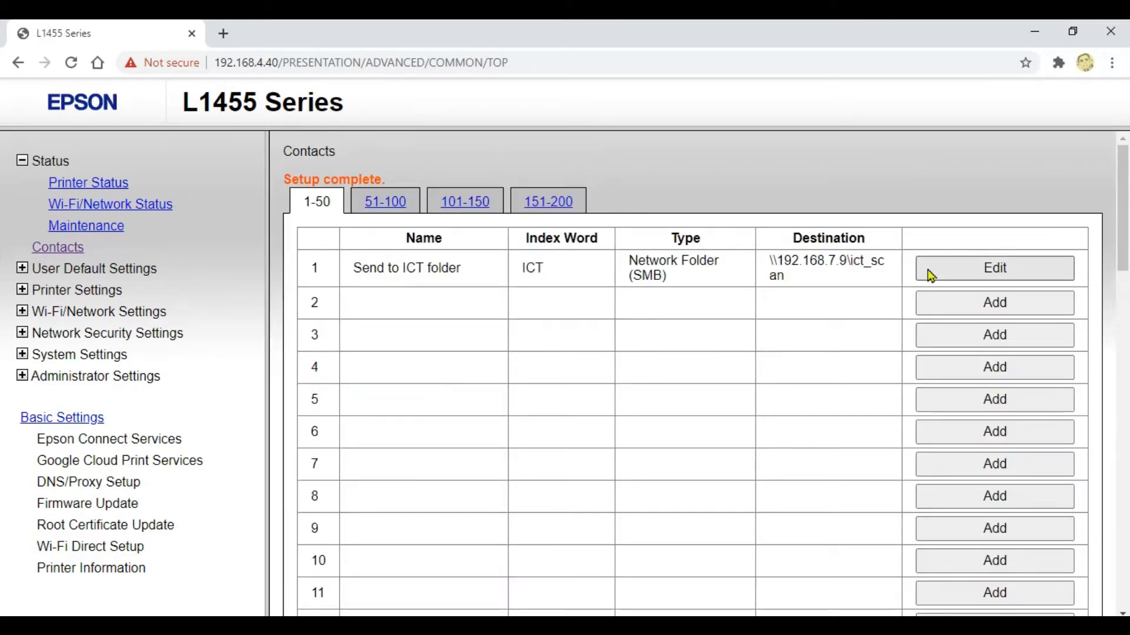
pyautogui.scroll(-3)
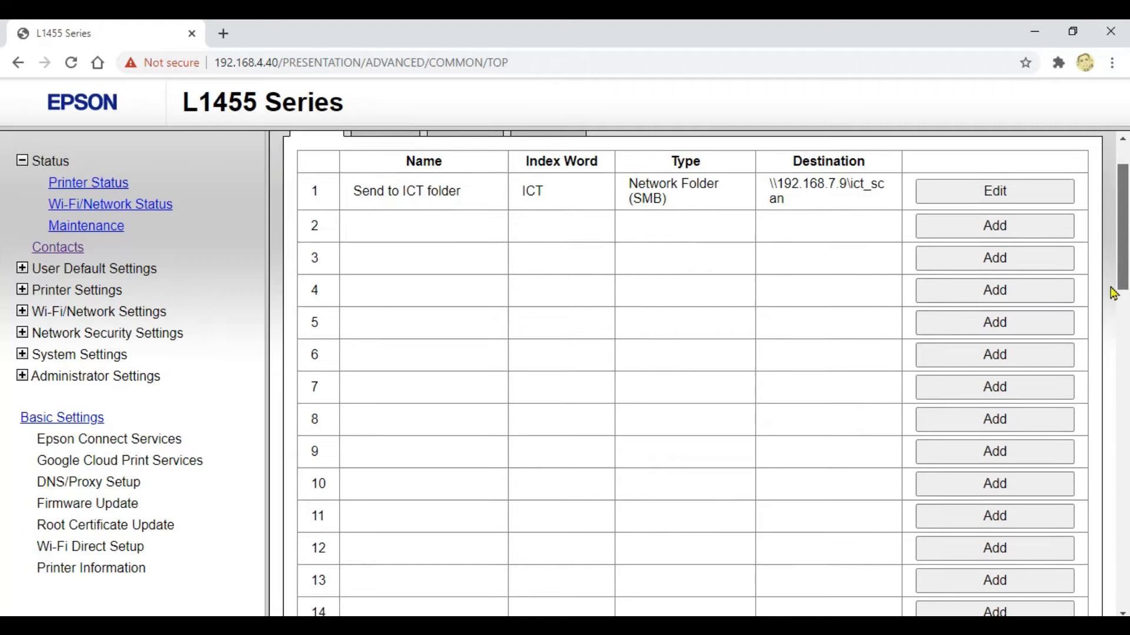
pyautogui.scroll(-3)
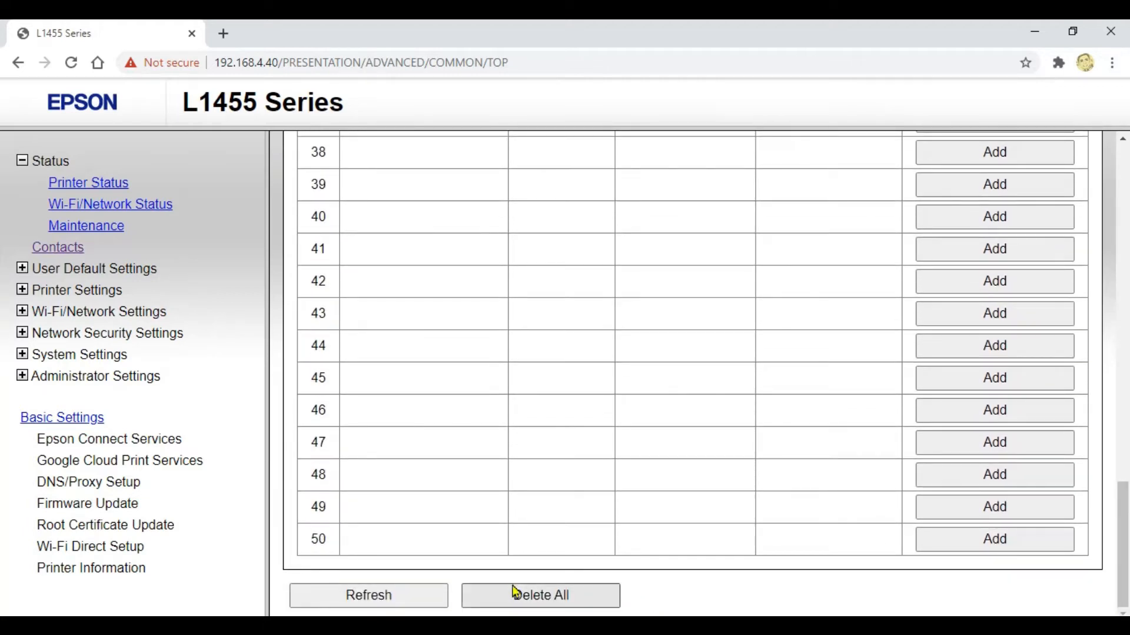